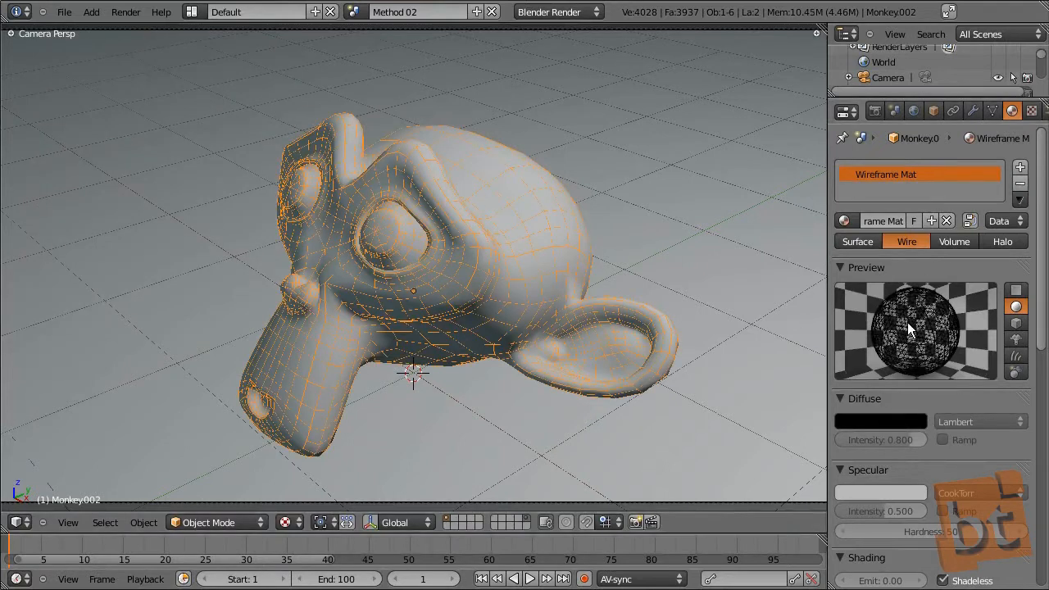
# Create a full-copy scene, Method 02.001, and delete its orange wireframe monkey copy.
pyautogui.scroll(-3)
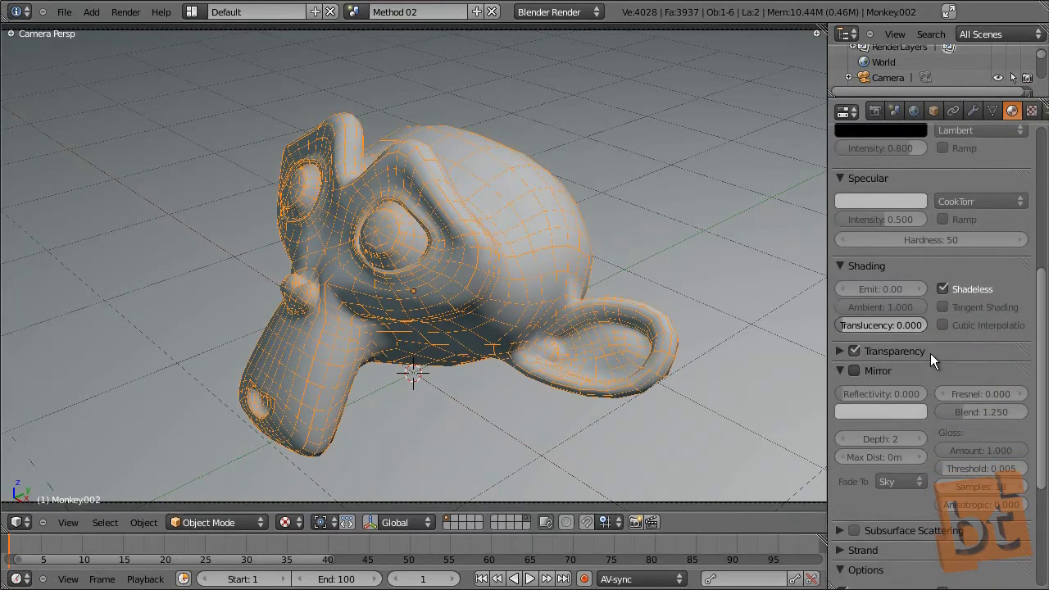
pyautogui.scroll(-3)
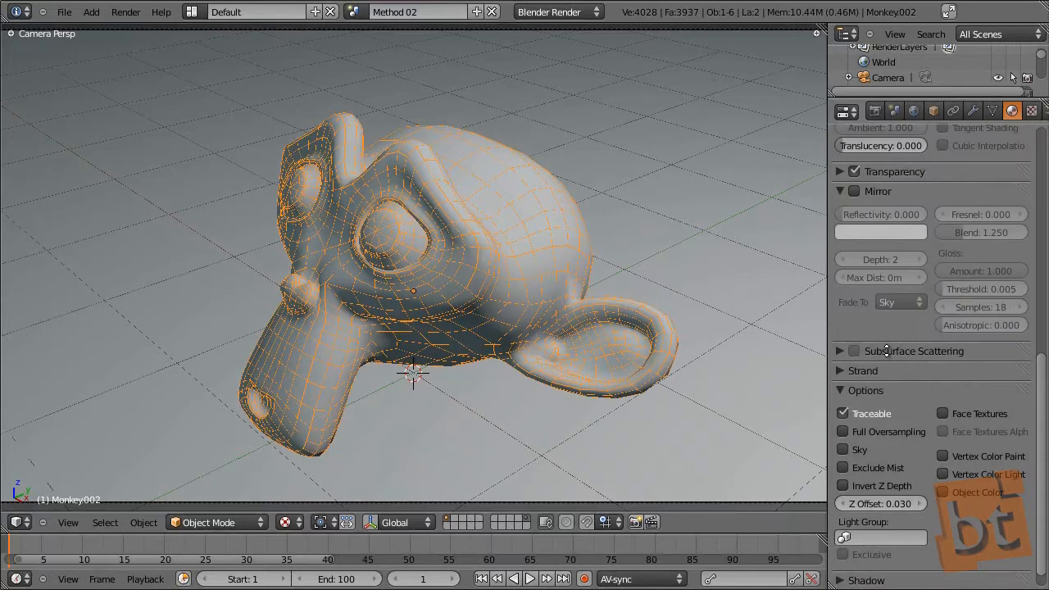
pyautogui.scroll(-3)
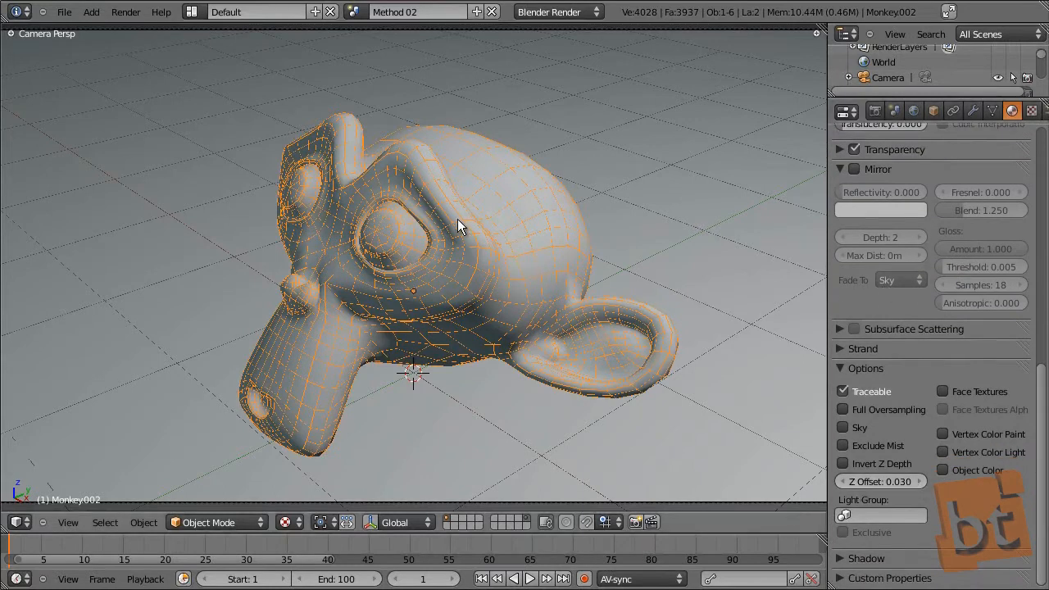
pyautogui.moveTo(494, 260)
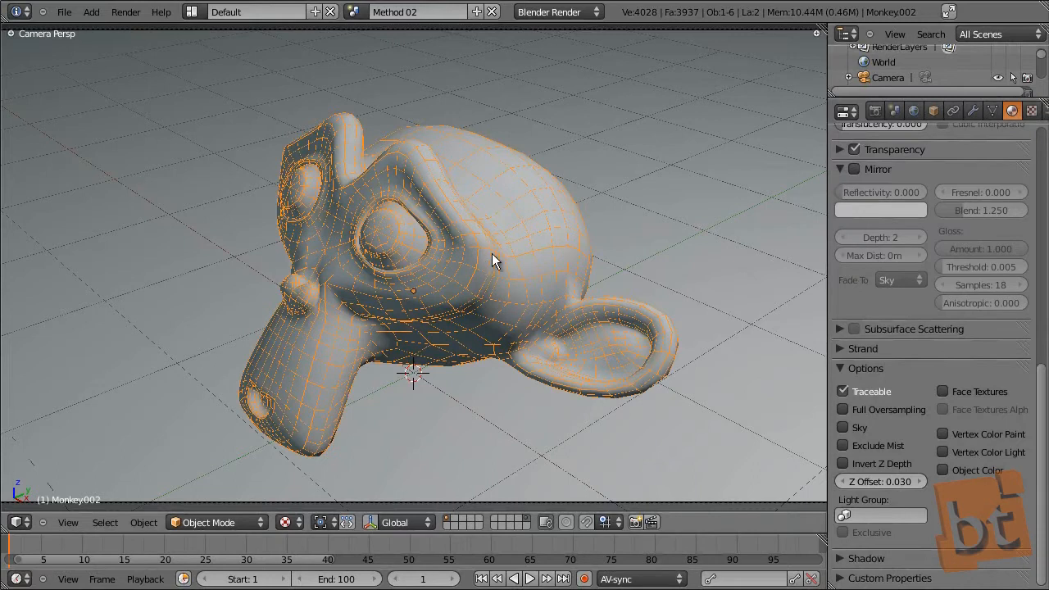
pyautogui.moveTo(474, 277)
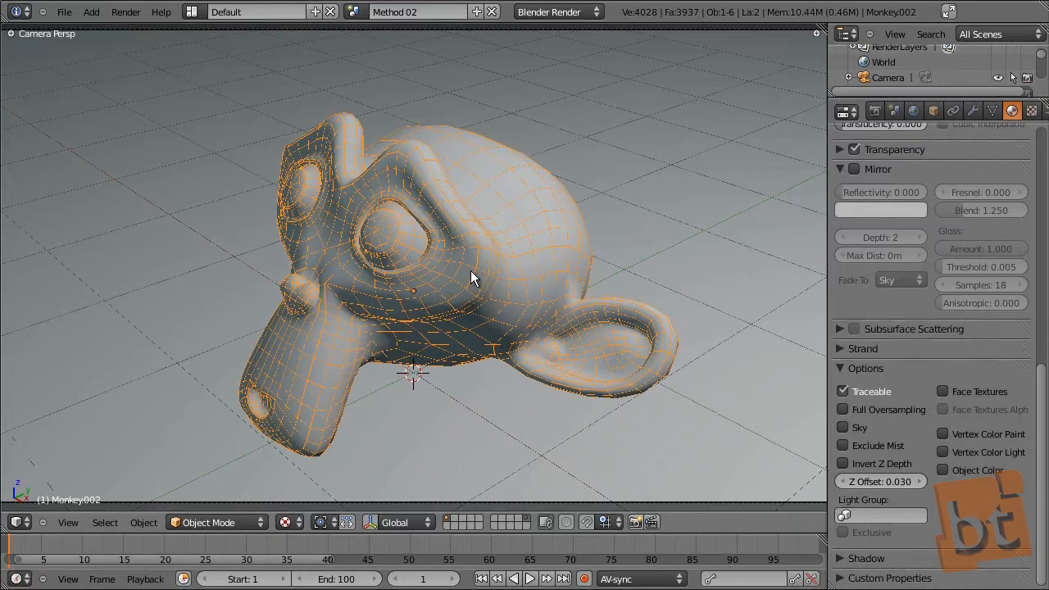
pyautogui.moveTo(502, 262)
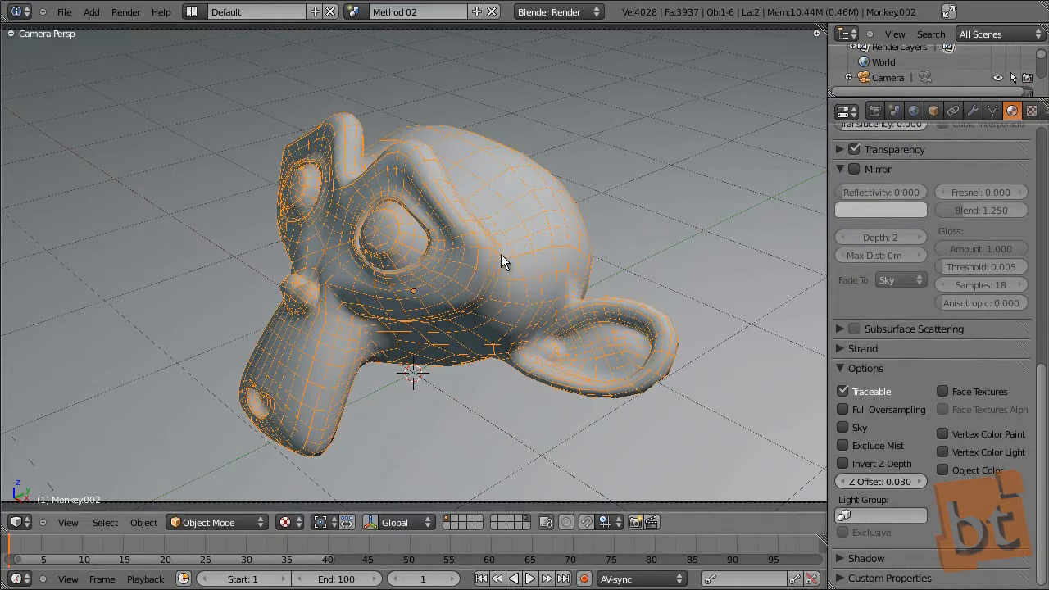
pyautogui.moveTo(848, 278)
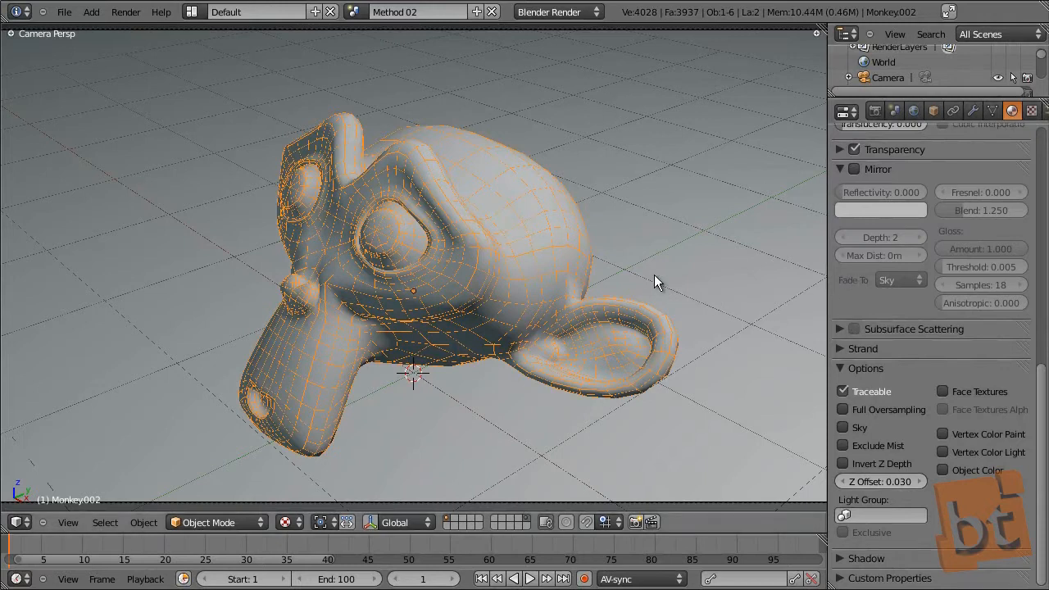
pyautogui.click(907, 177)
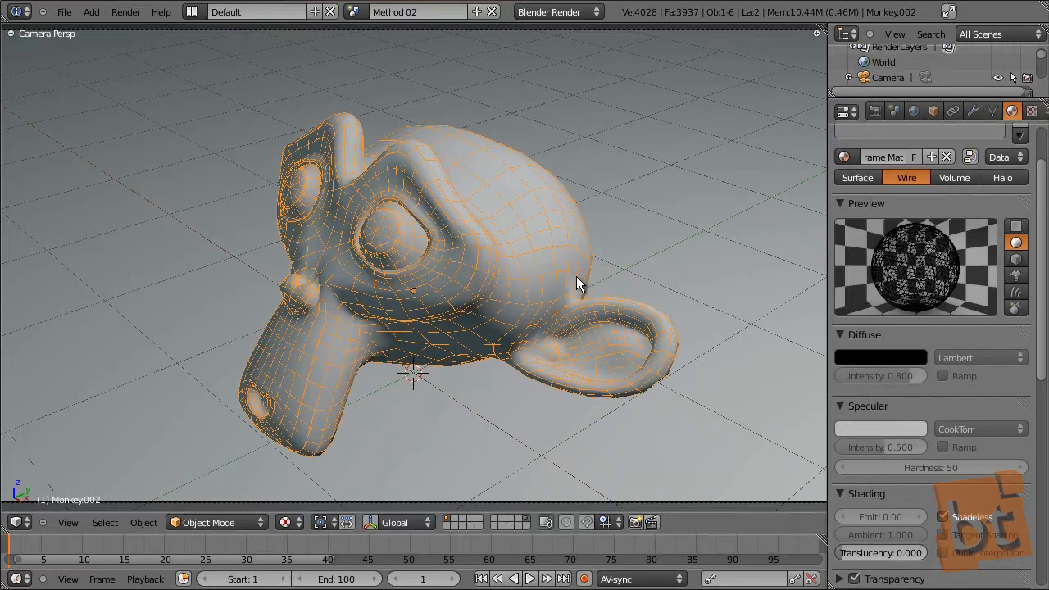
pyautogui.moveTo(917, 297)
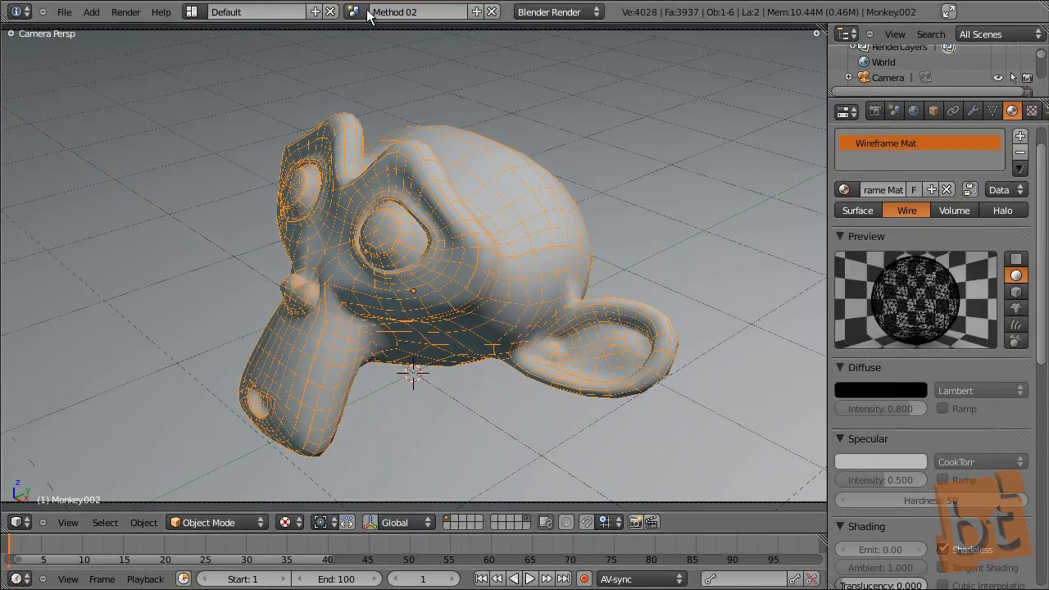
pyautogui.moveTo(567, 109)
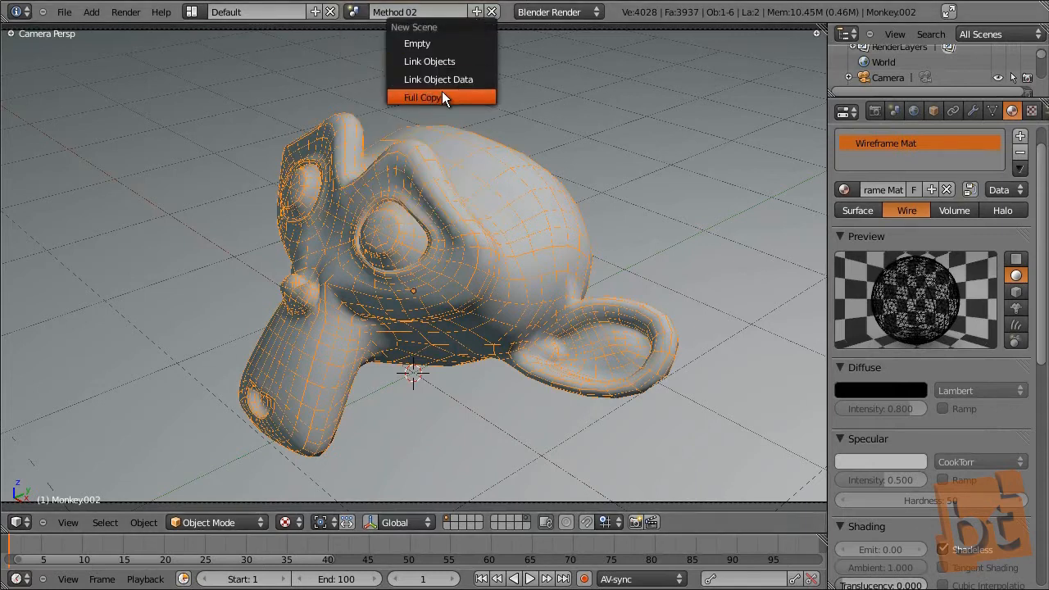
pyautogui.click(422, 98)
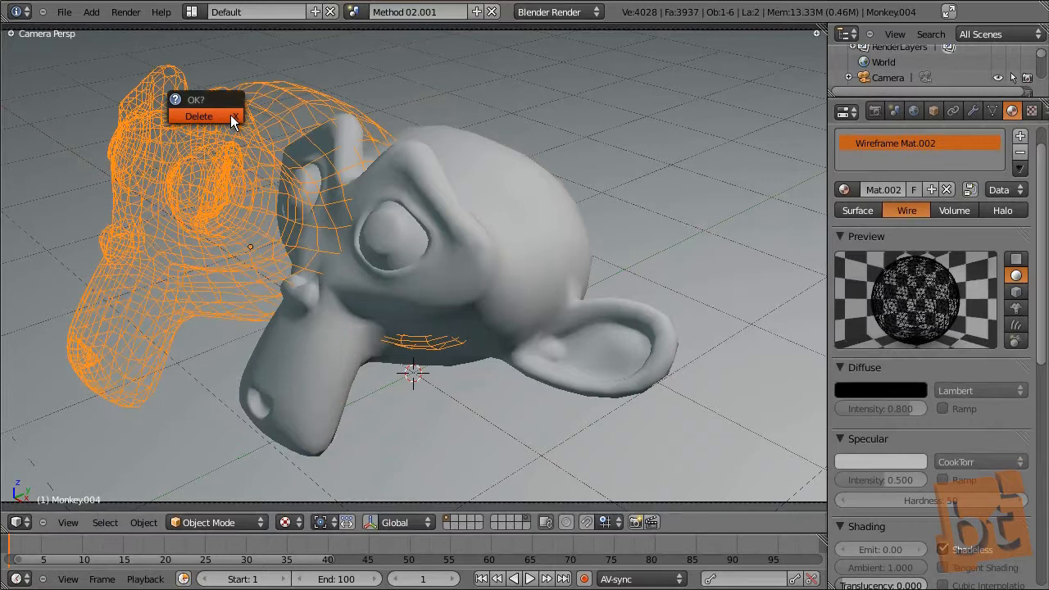
pyautogui.click(199, 116)
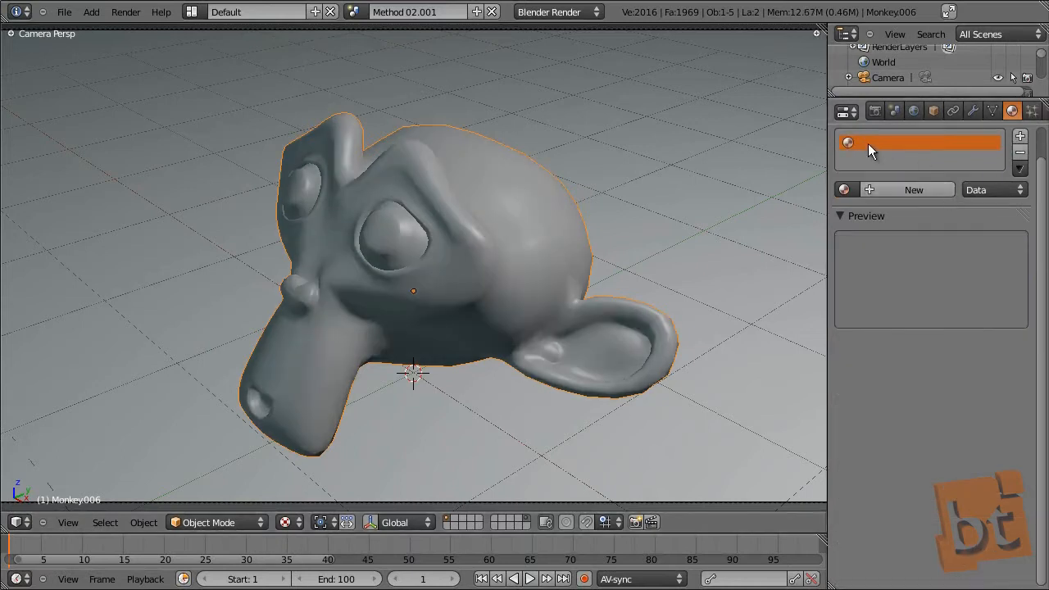
pyautogui.moveTo(913, 189)
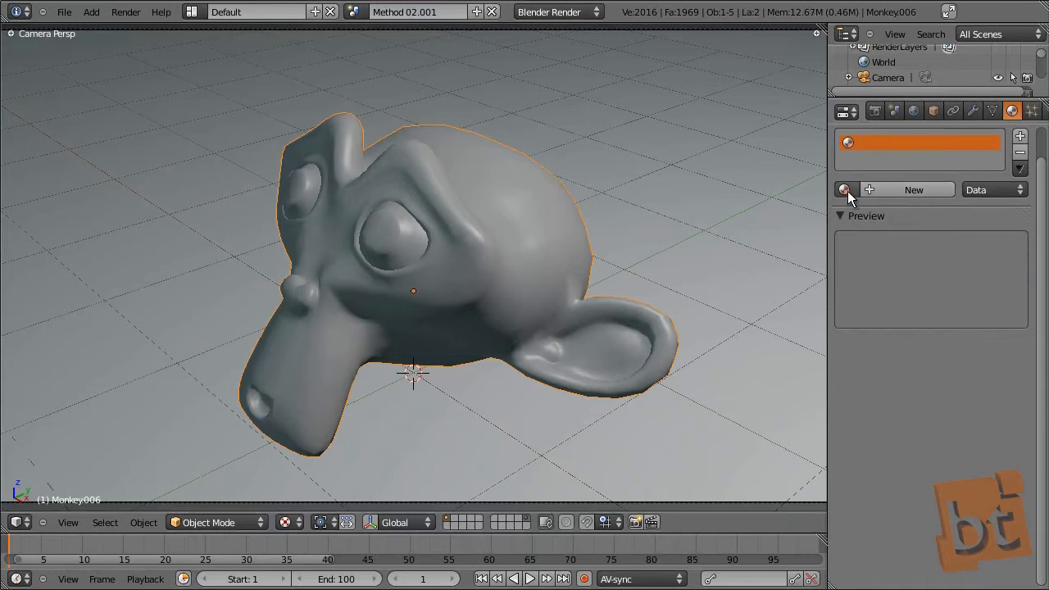
# Assign the existing Wireframe Mat to the monkey's empty material slot.
pyautogui.click(845, 189)
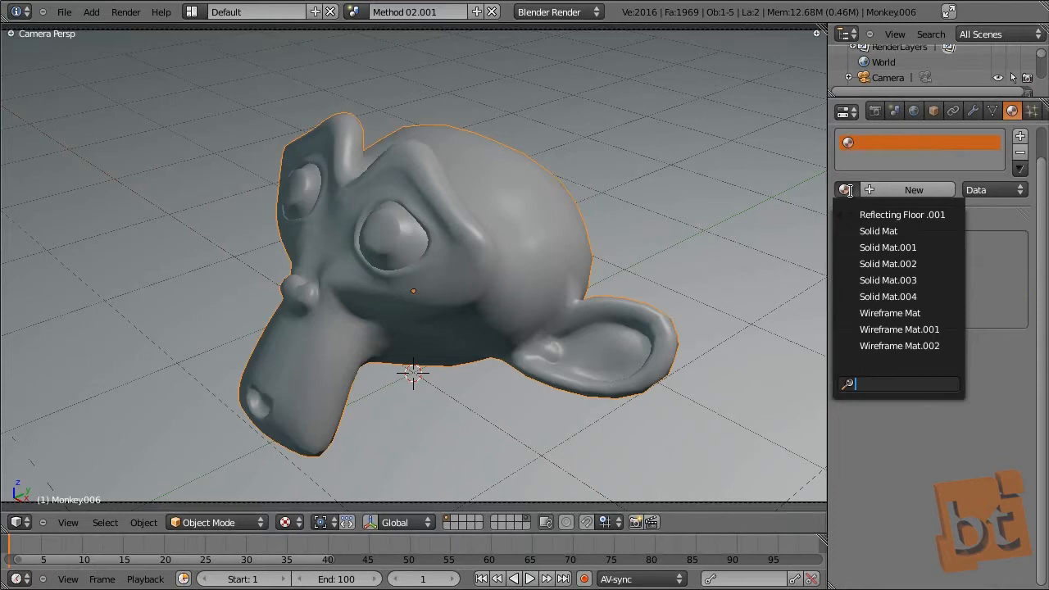
pyautogui.moveTo(889, 313)
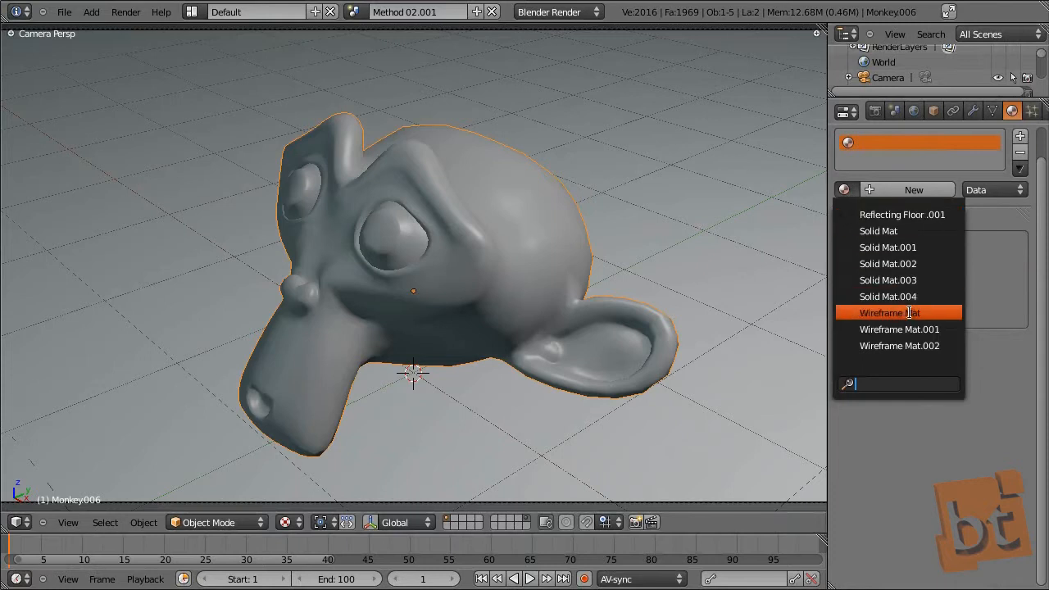
pyautogui.click(890, 313)
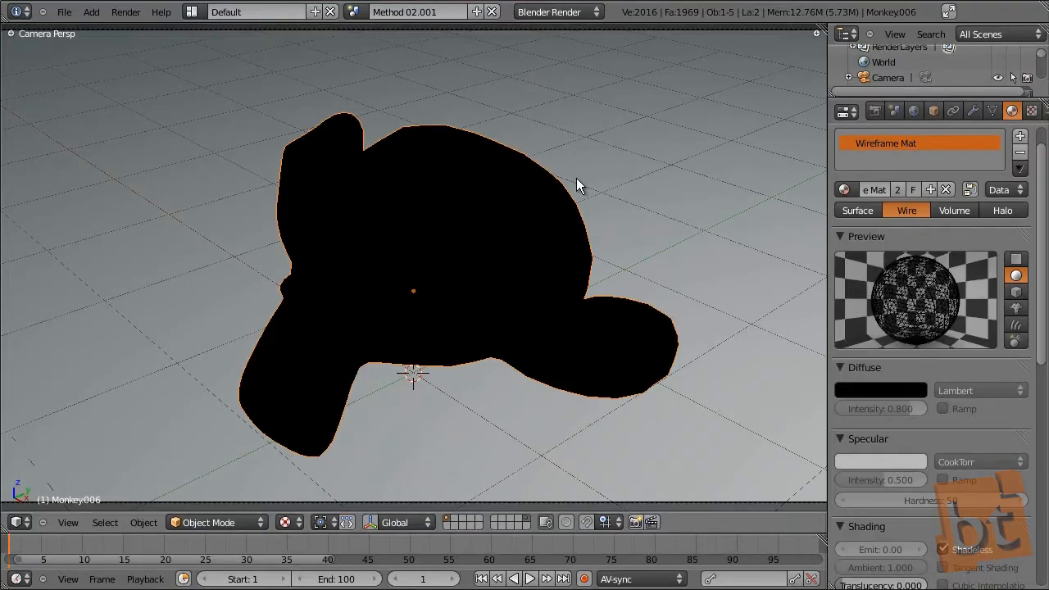
pyautogui.moveTo(861, 172)
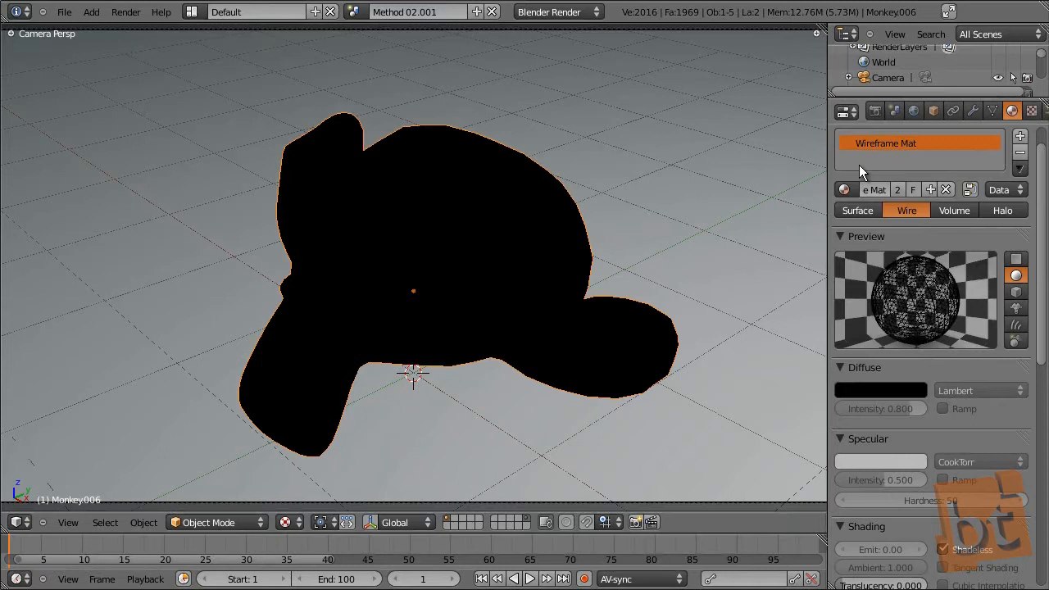
pyautogui.moveTo(971, 155)
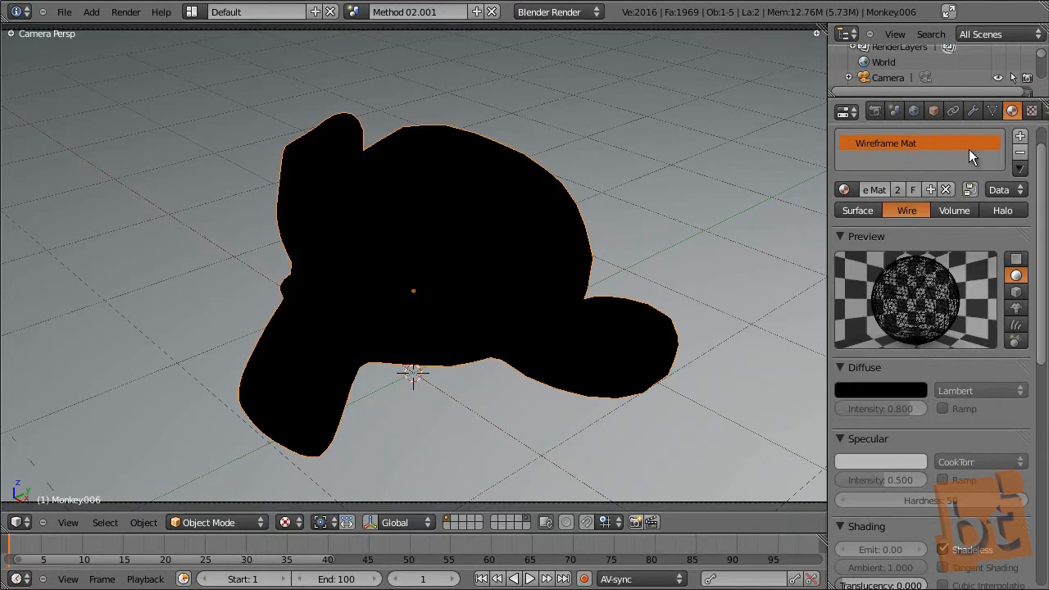
pyautogui.moveTo(900, 168)
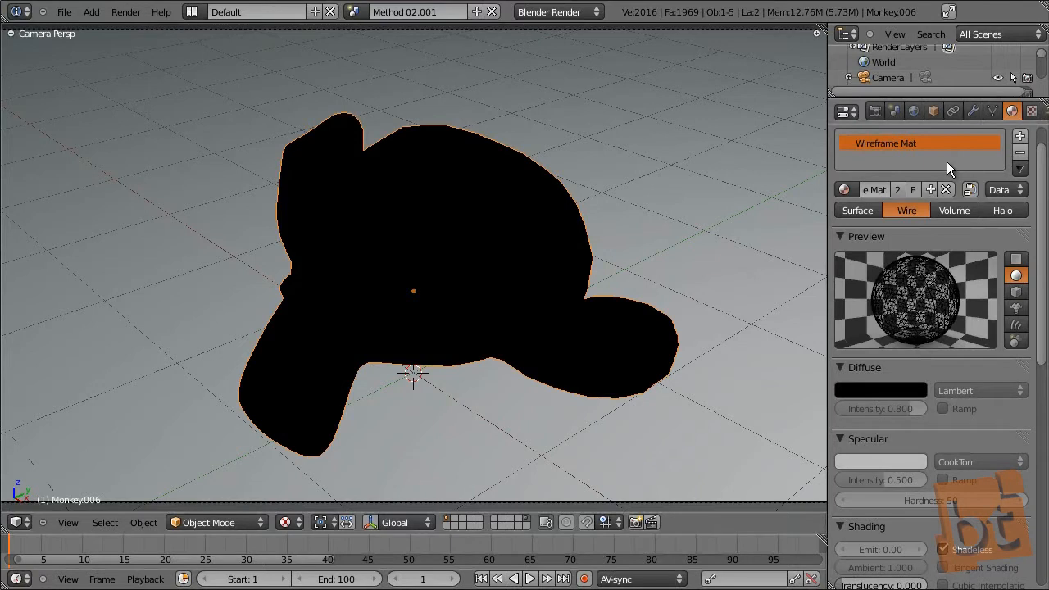
pyautogui.moveTo(543, 238)
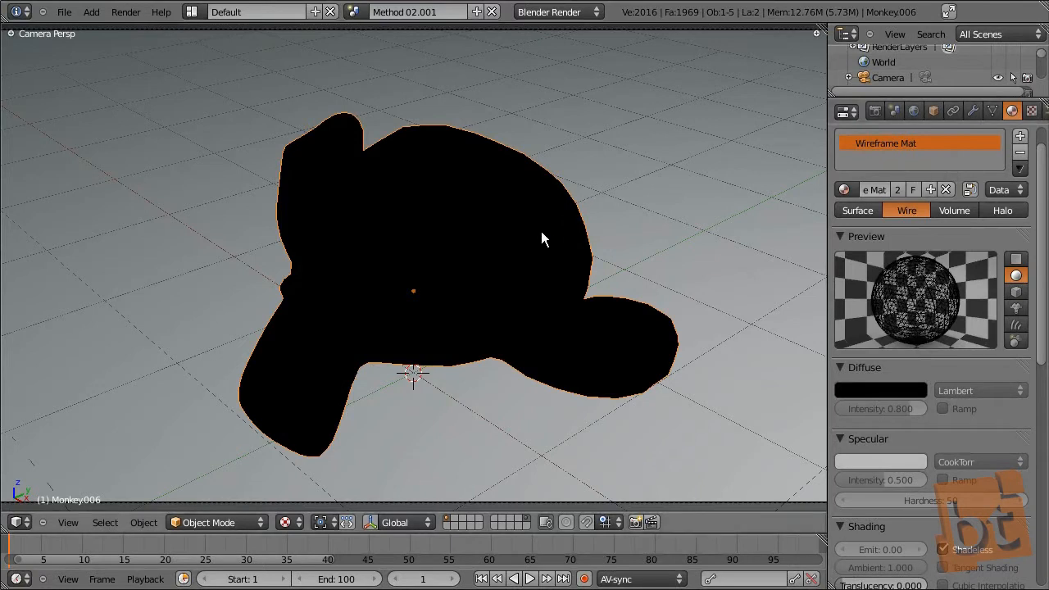
pyautogui.moveTo(957, 168)
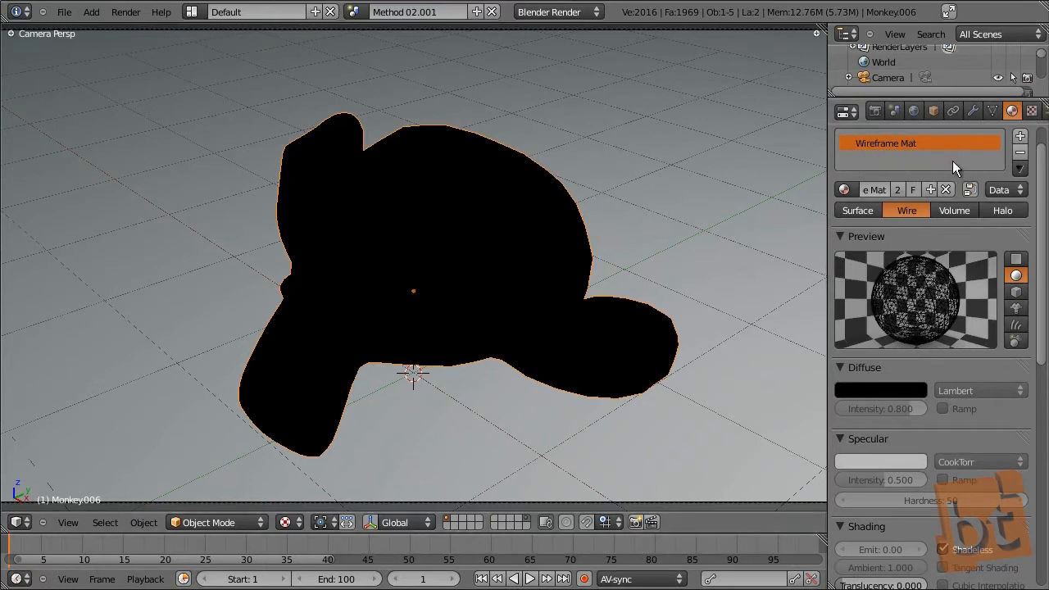
pyautogui.moveTo(506, 307)
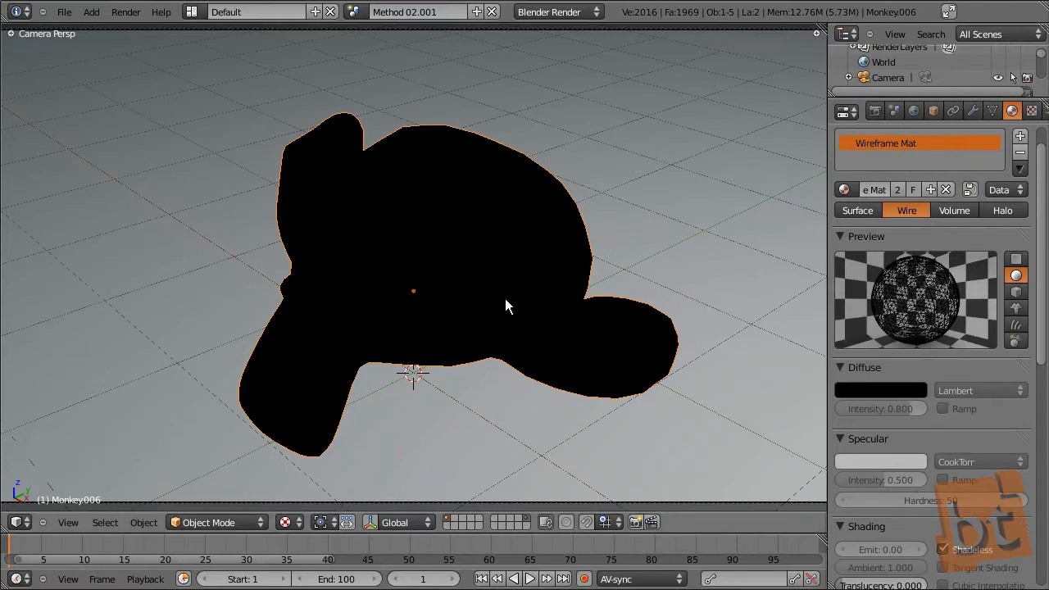
pyautogui.moveTo(845, 160)
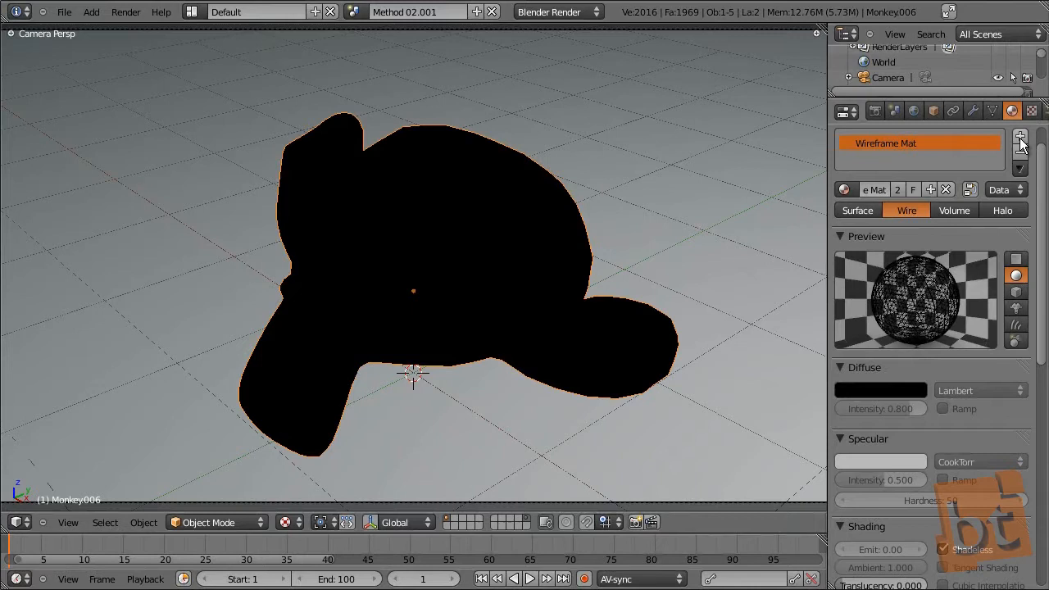
# Add a second slot on Monkey006 holding a new Solid Mat surface material, then reselect it.
pyautogui.click(1020, 137)
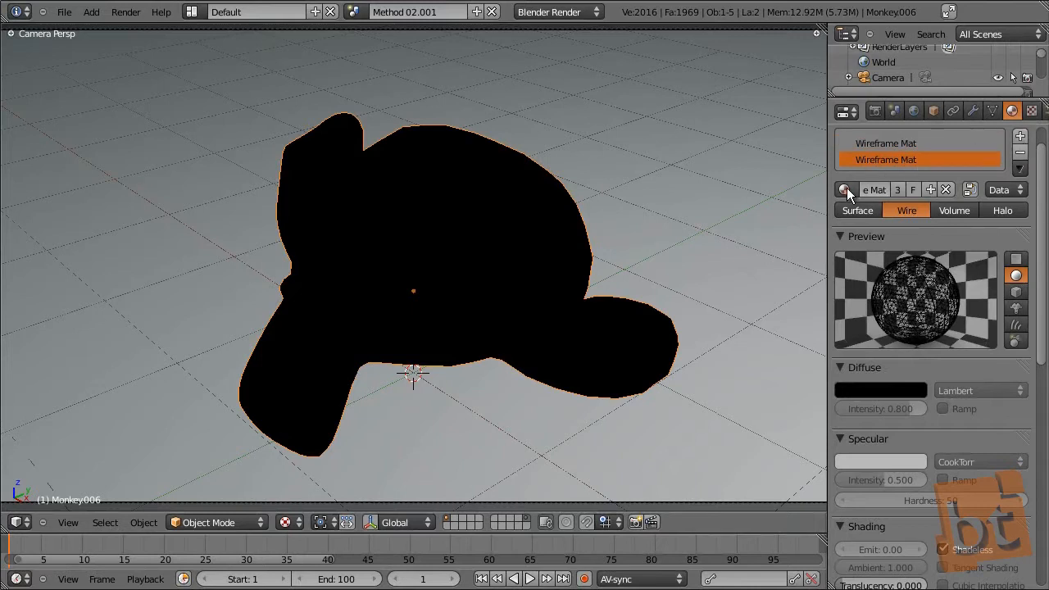
pyautogui.click(845, 189)
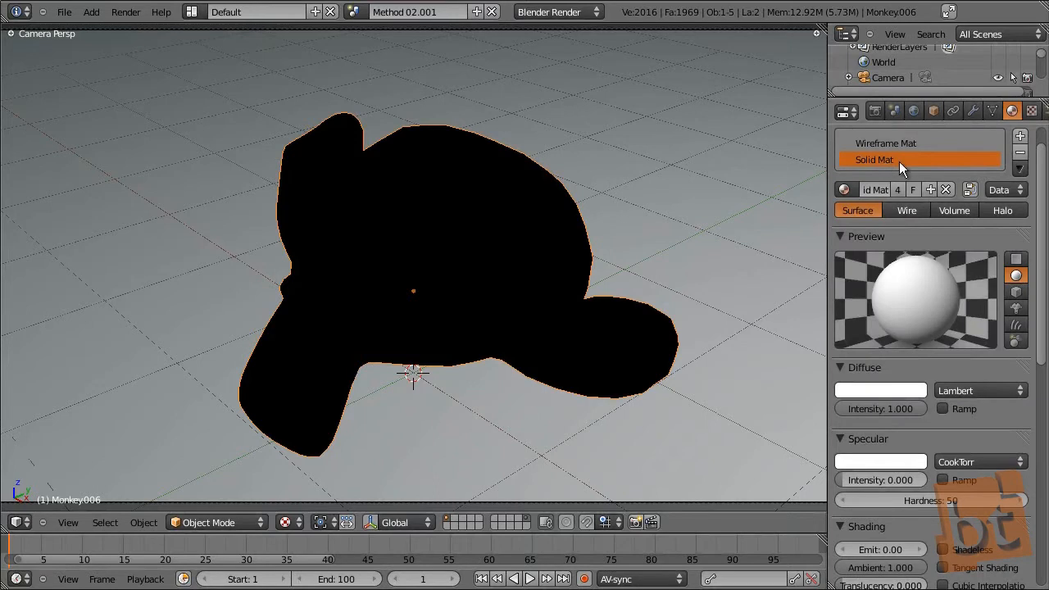
pyautogui.moveTo(926, 152)
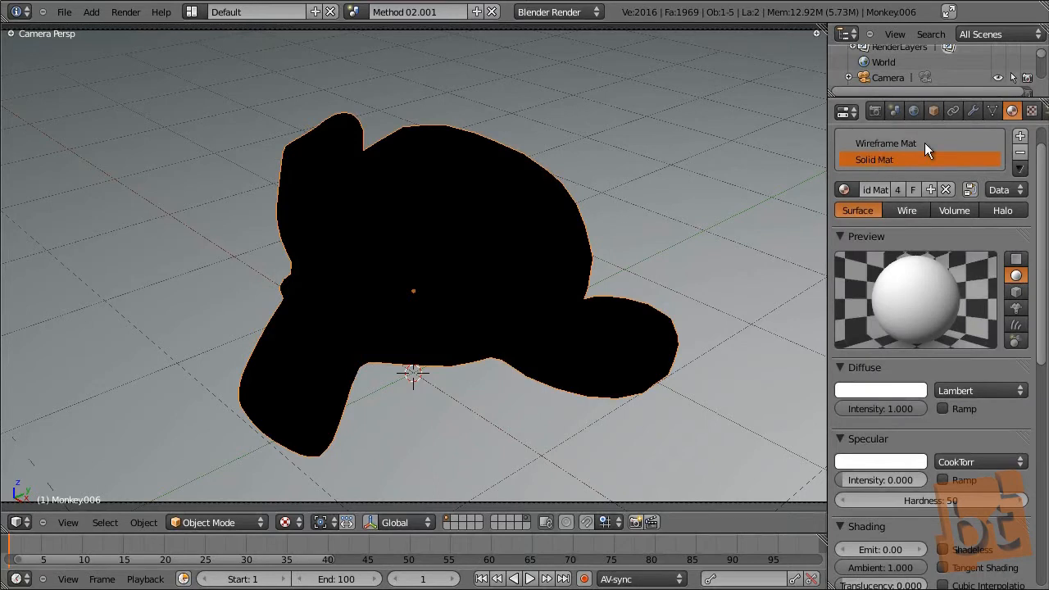
pyautogui.moveTo(884, 166)
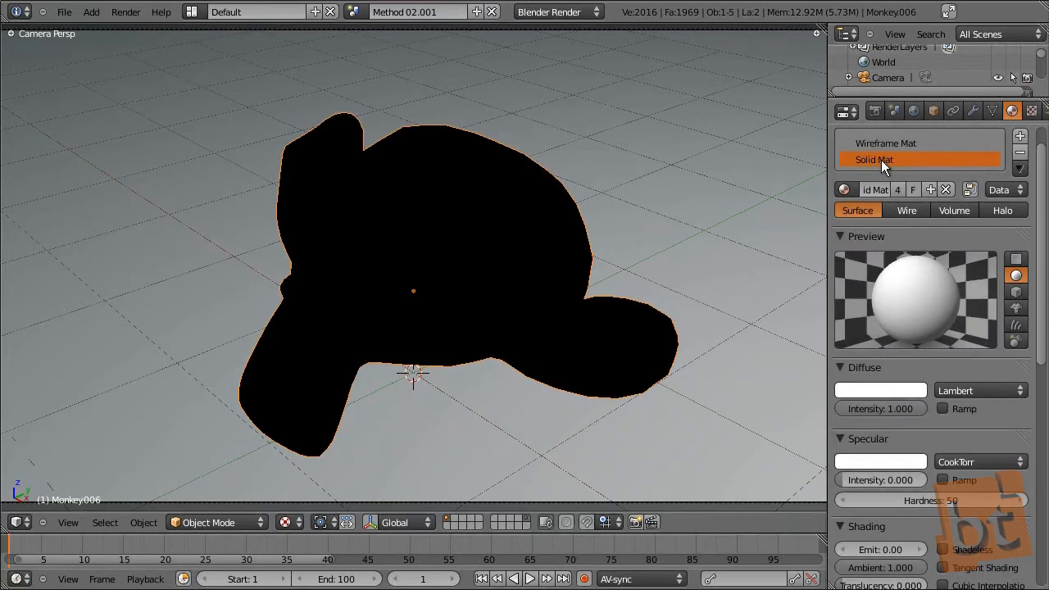
pyautogui.click(885, 143)
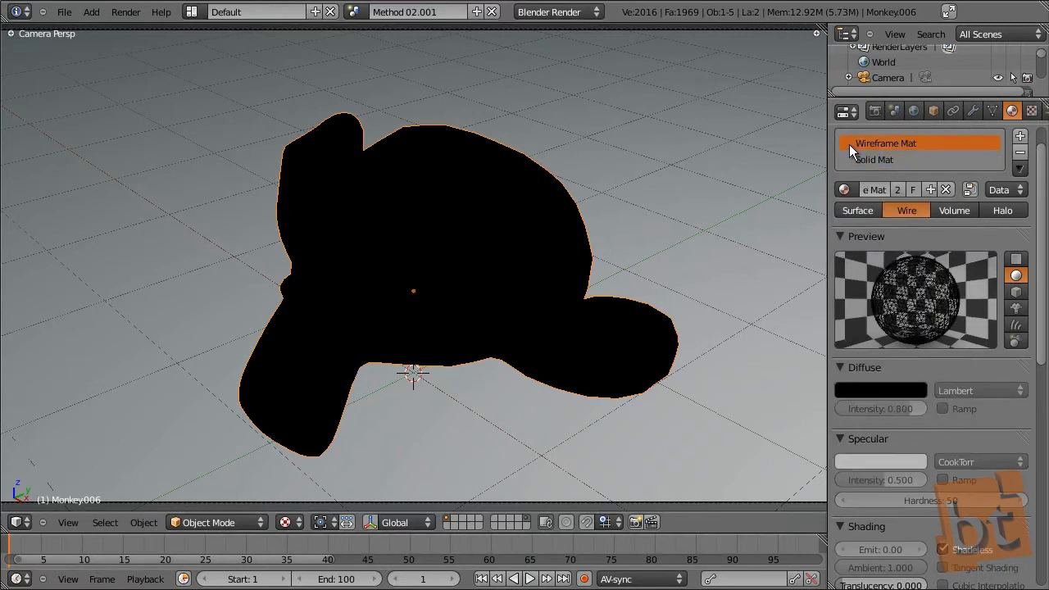
pyautogui.moveTo(897, 156)
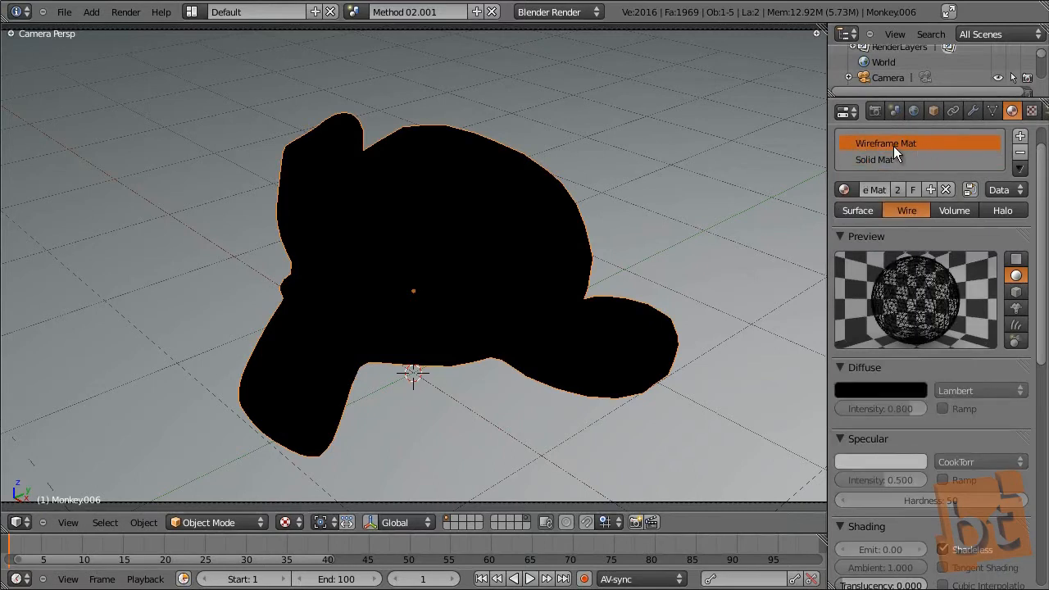
pyautogui.click(874, 159)
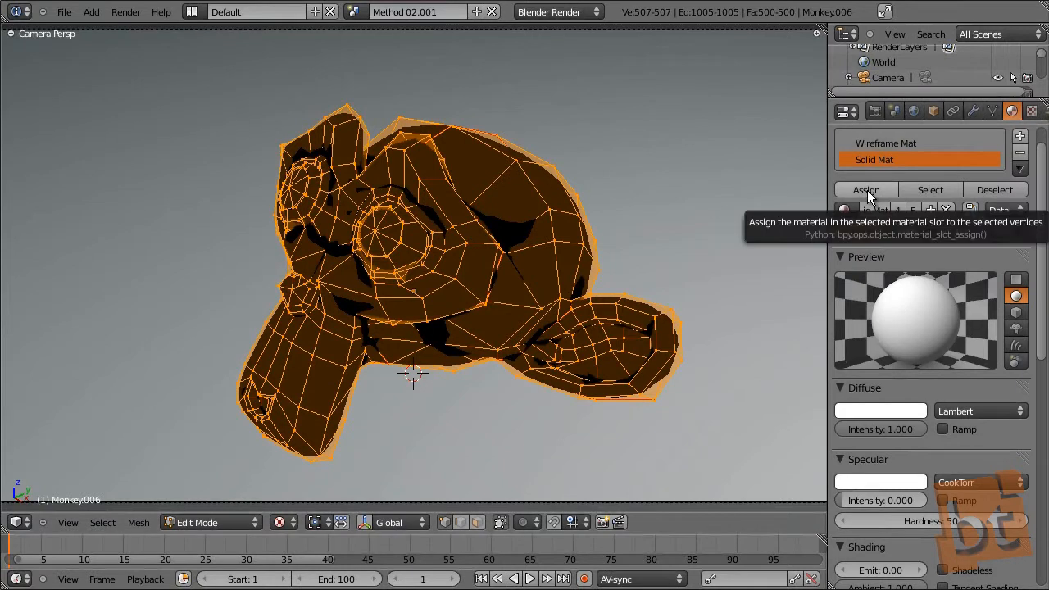
# Assign Solid Mat to all of Monkey006's selected faces in Edit Mode.
pyautogui.click(865, 189)
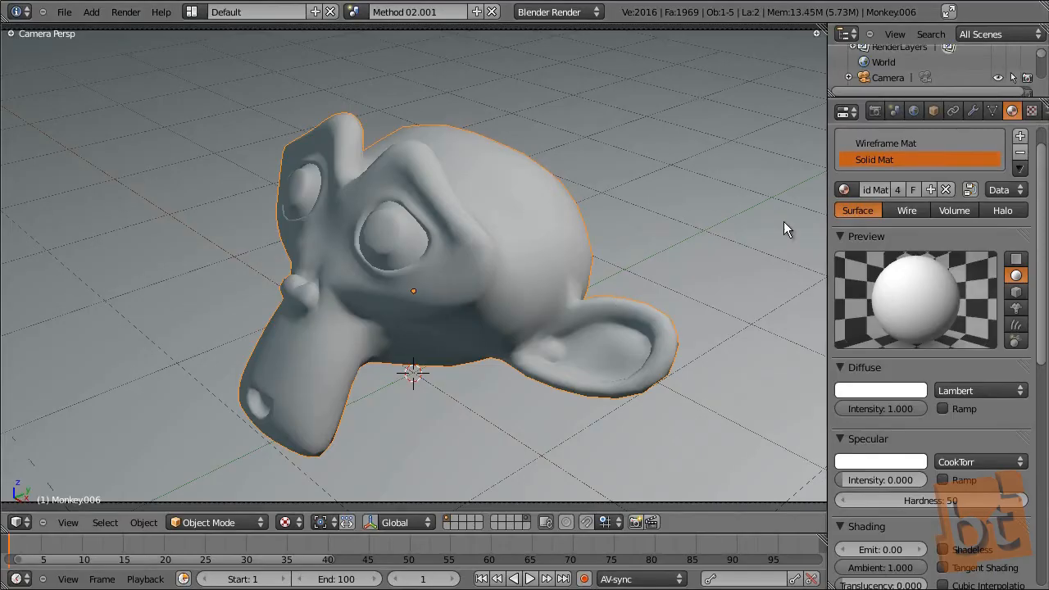
# Set the Wireframe Mat's Z Offset to 0.030 in the Options panel.
pyautogui.scroll(-3)
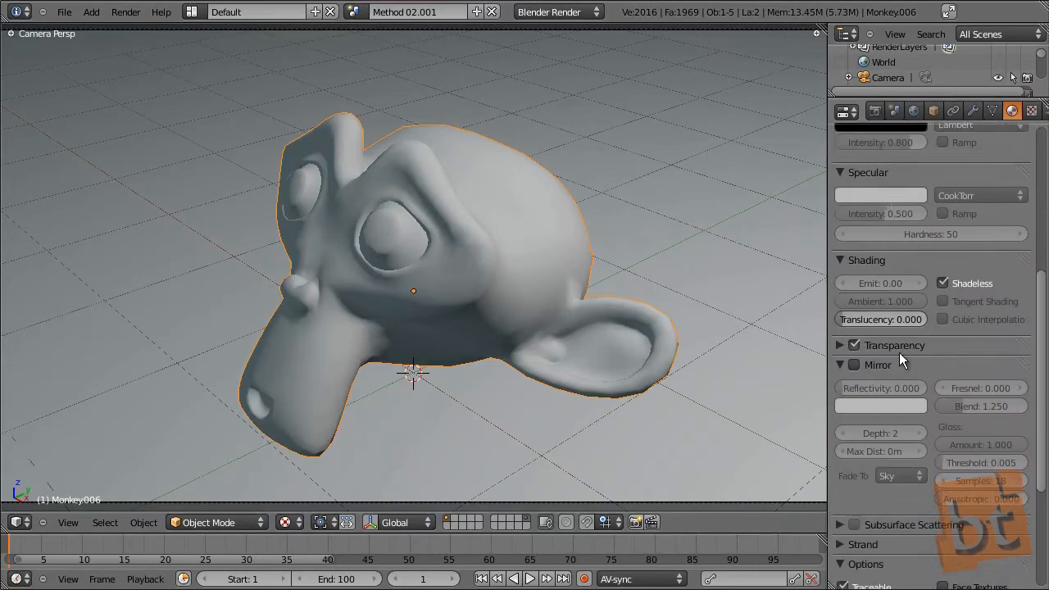
pyautogui.scroll(-3)
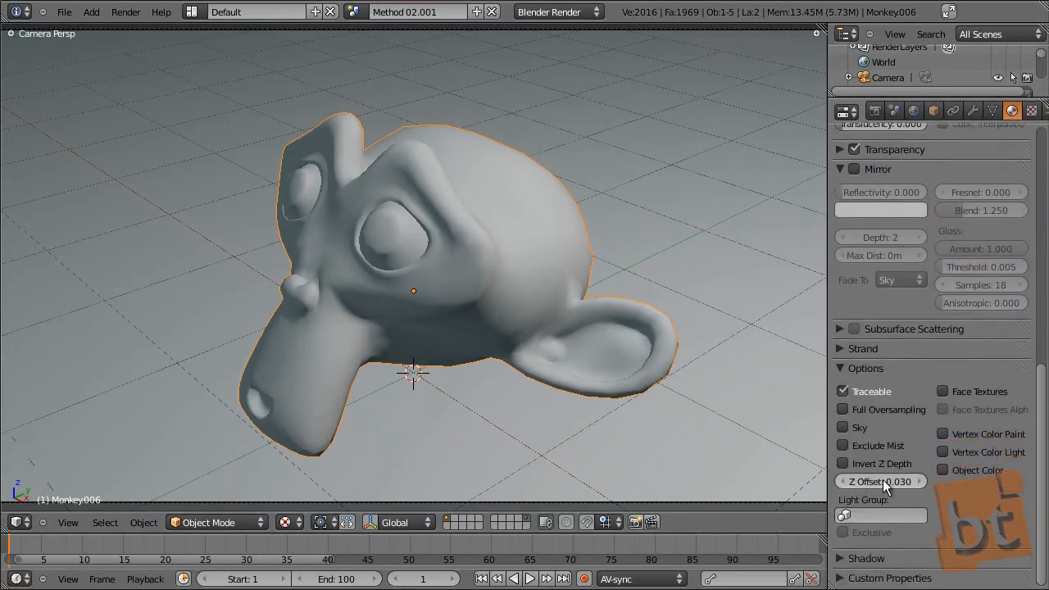
pyautogui.click(880, 481)
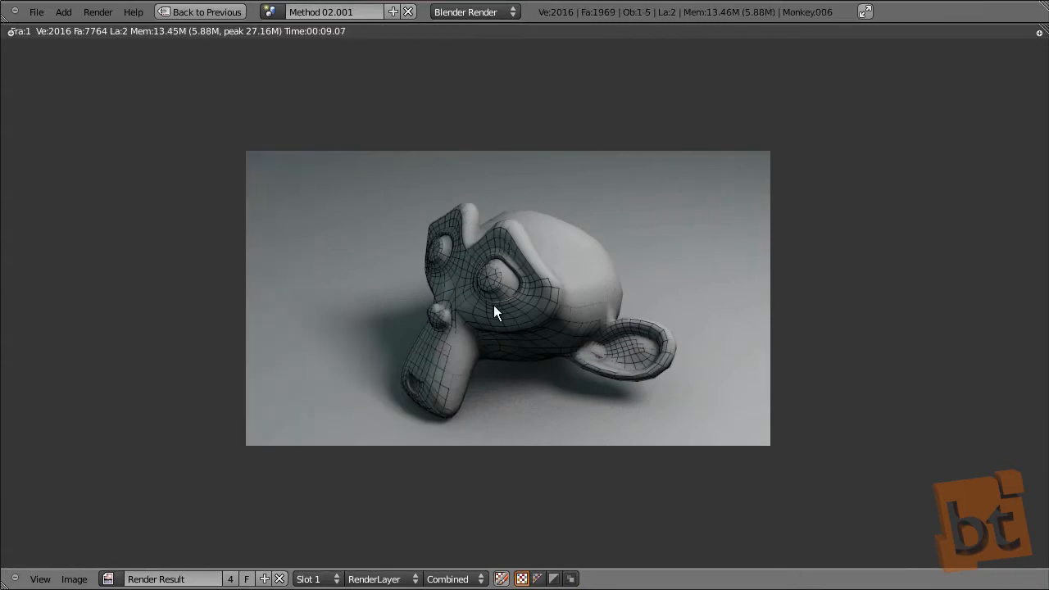
pyautogui.moveTo(546, 340)
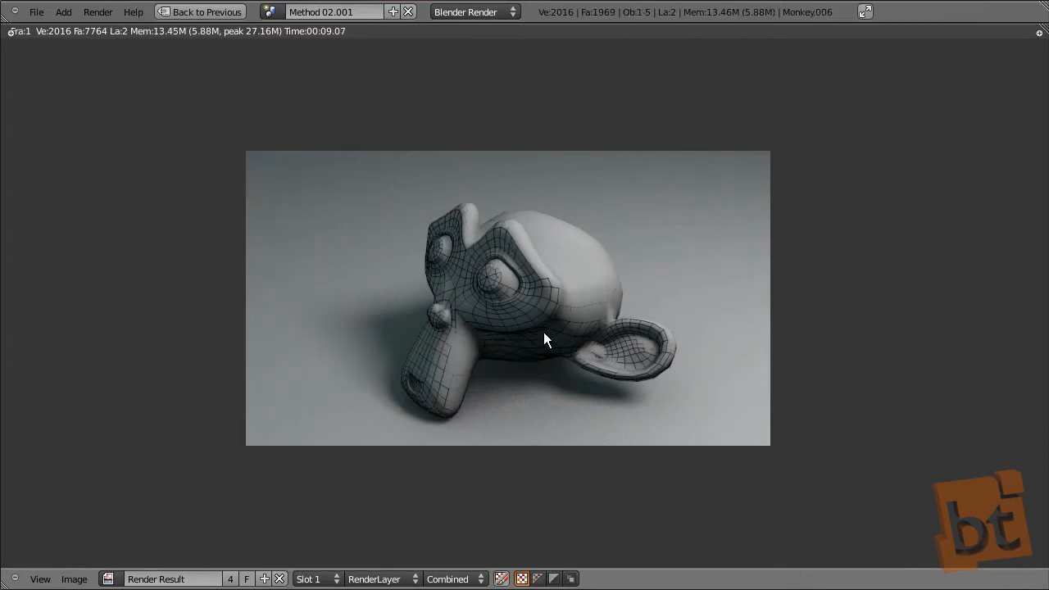